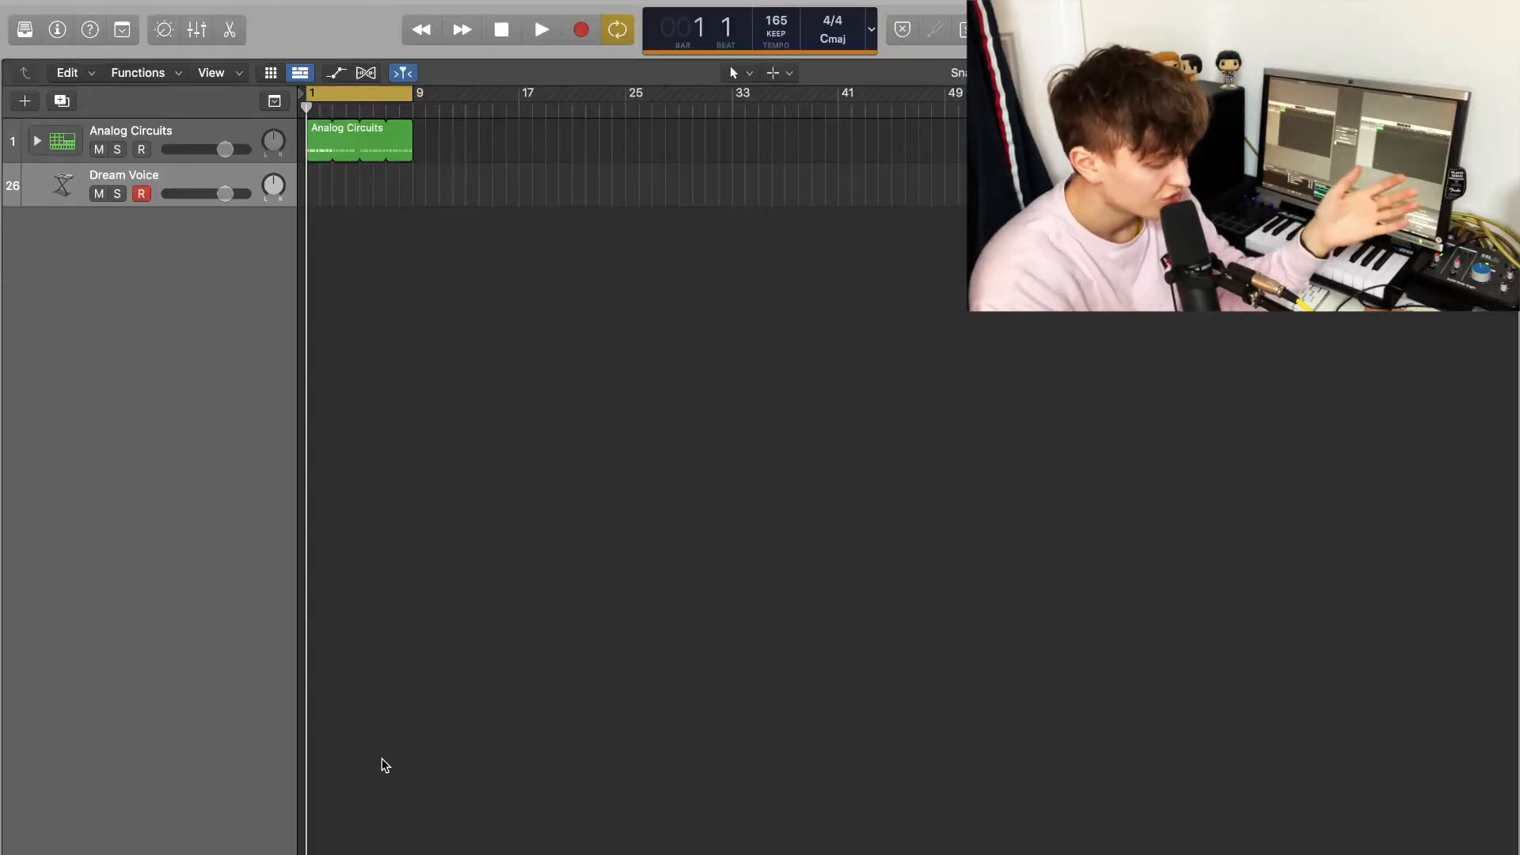
mouse_move(219, 670)
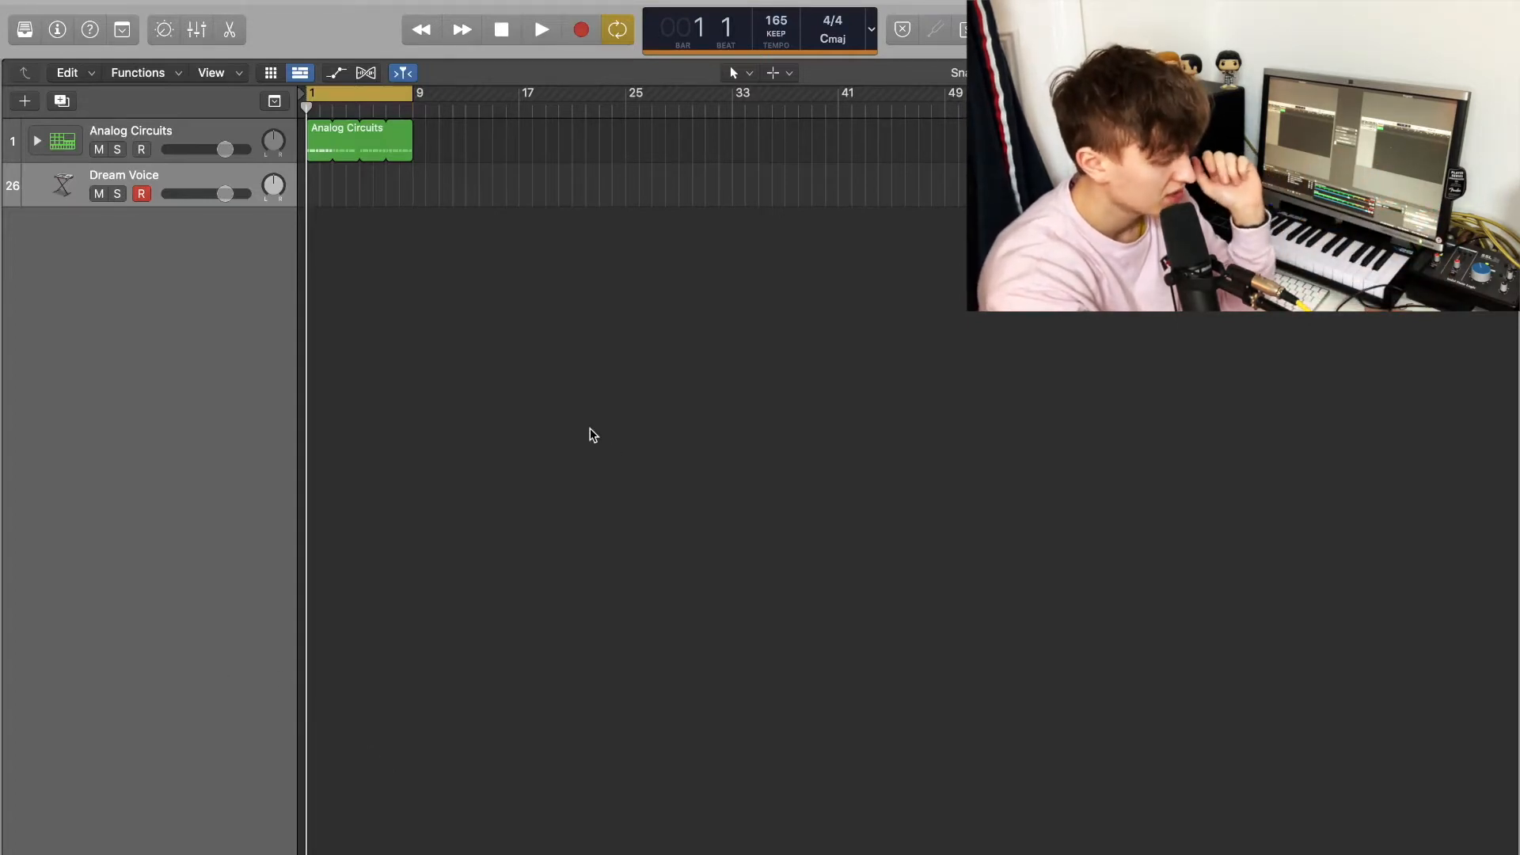
Step: Play back the drum pattern, stop, and return the playhead to the song start
click(540, 29)
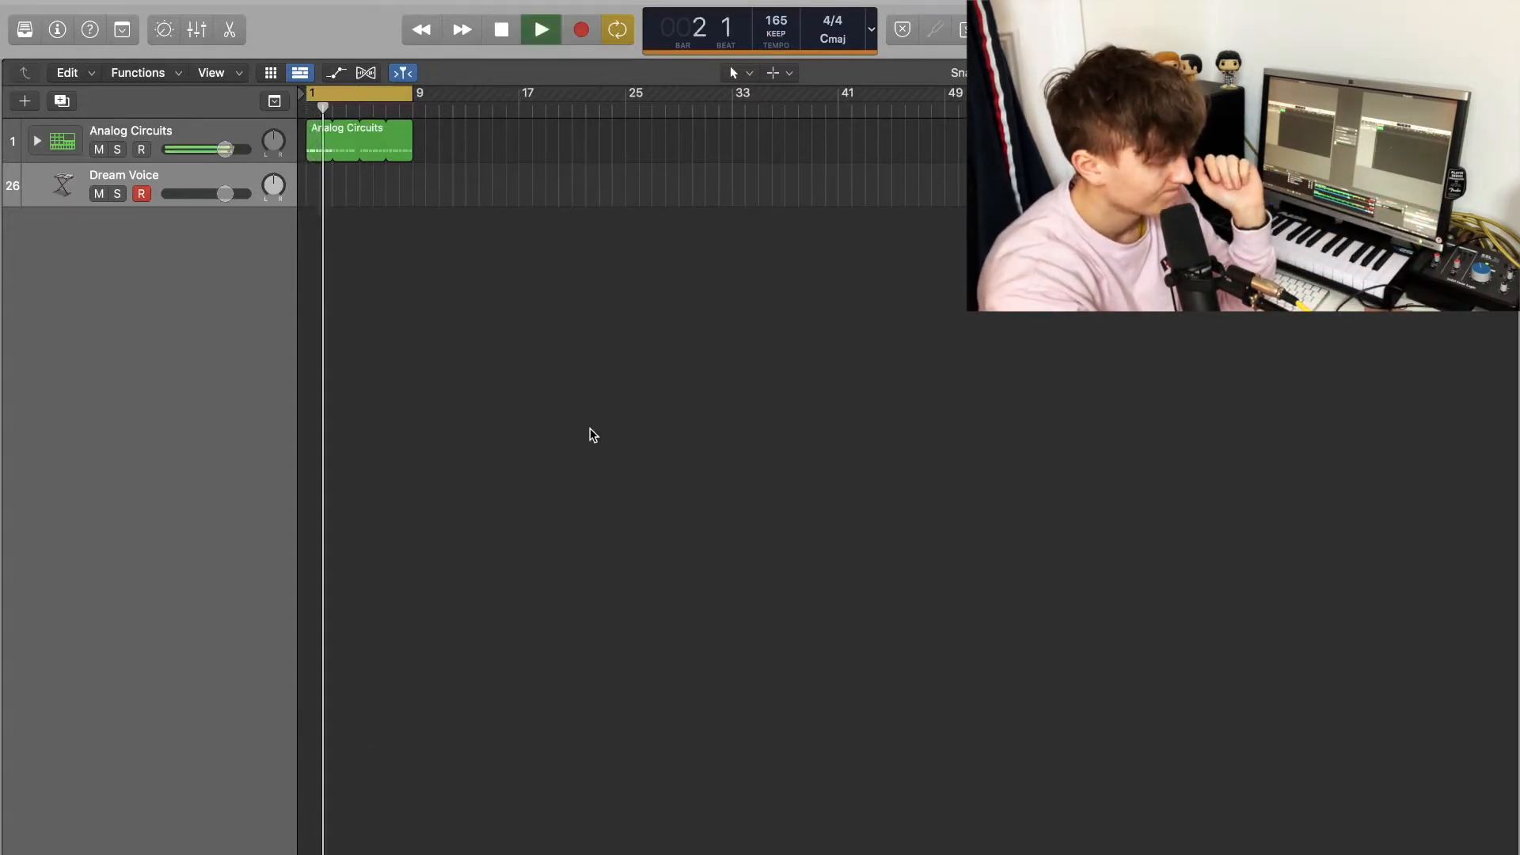
click(539, 29)
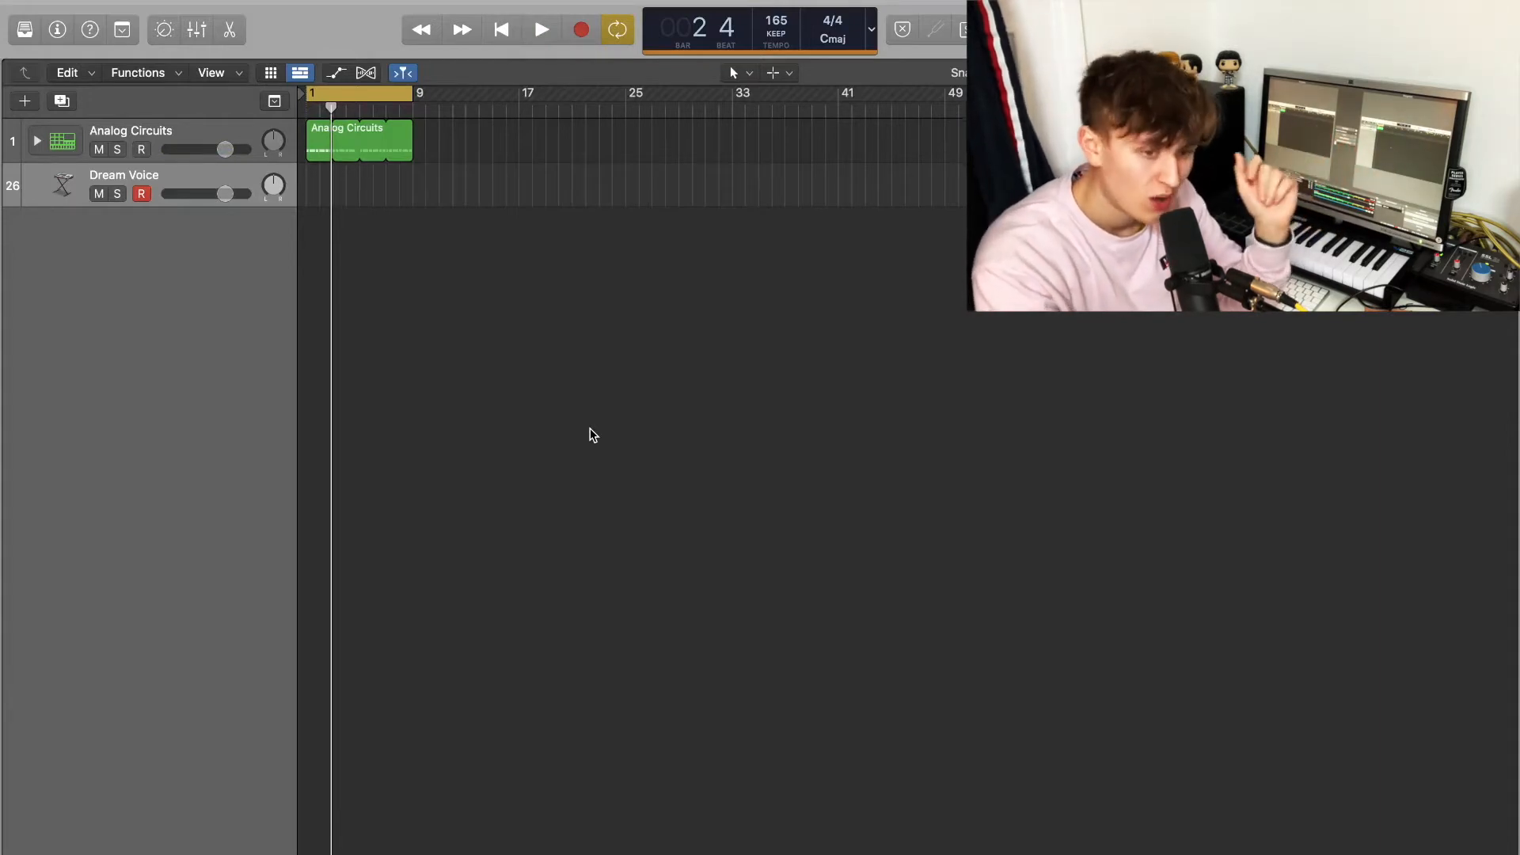
click(195, 29)
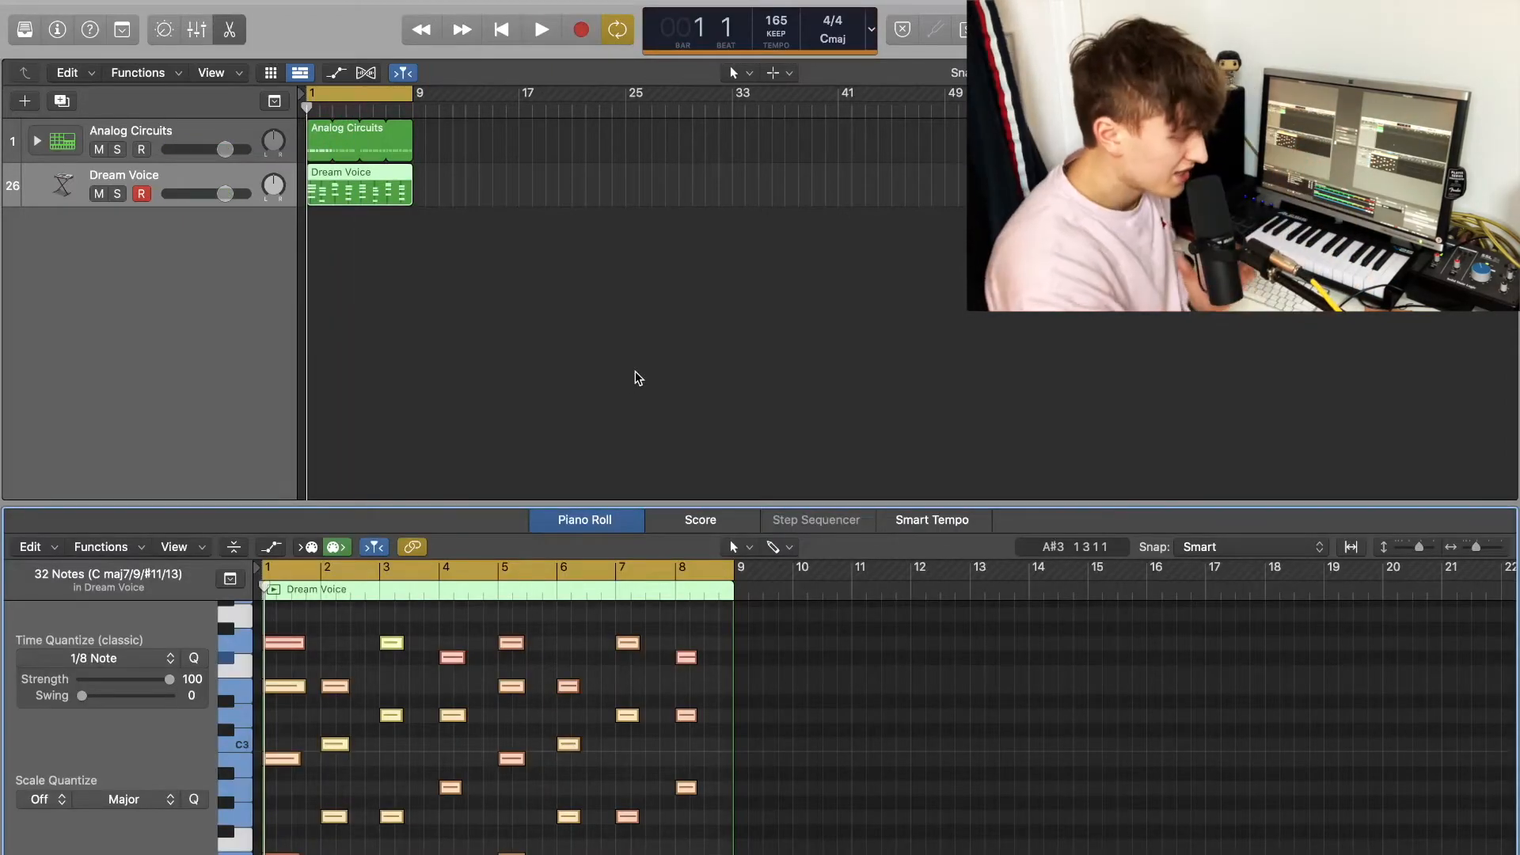
click(540, 29)
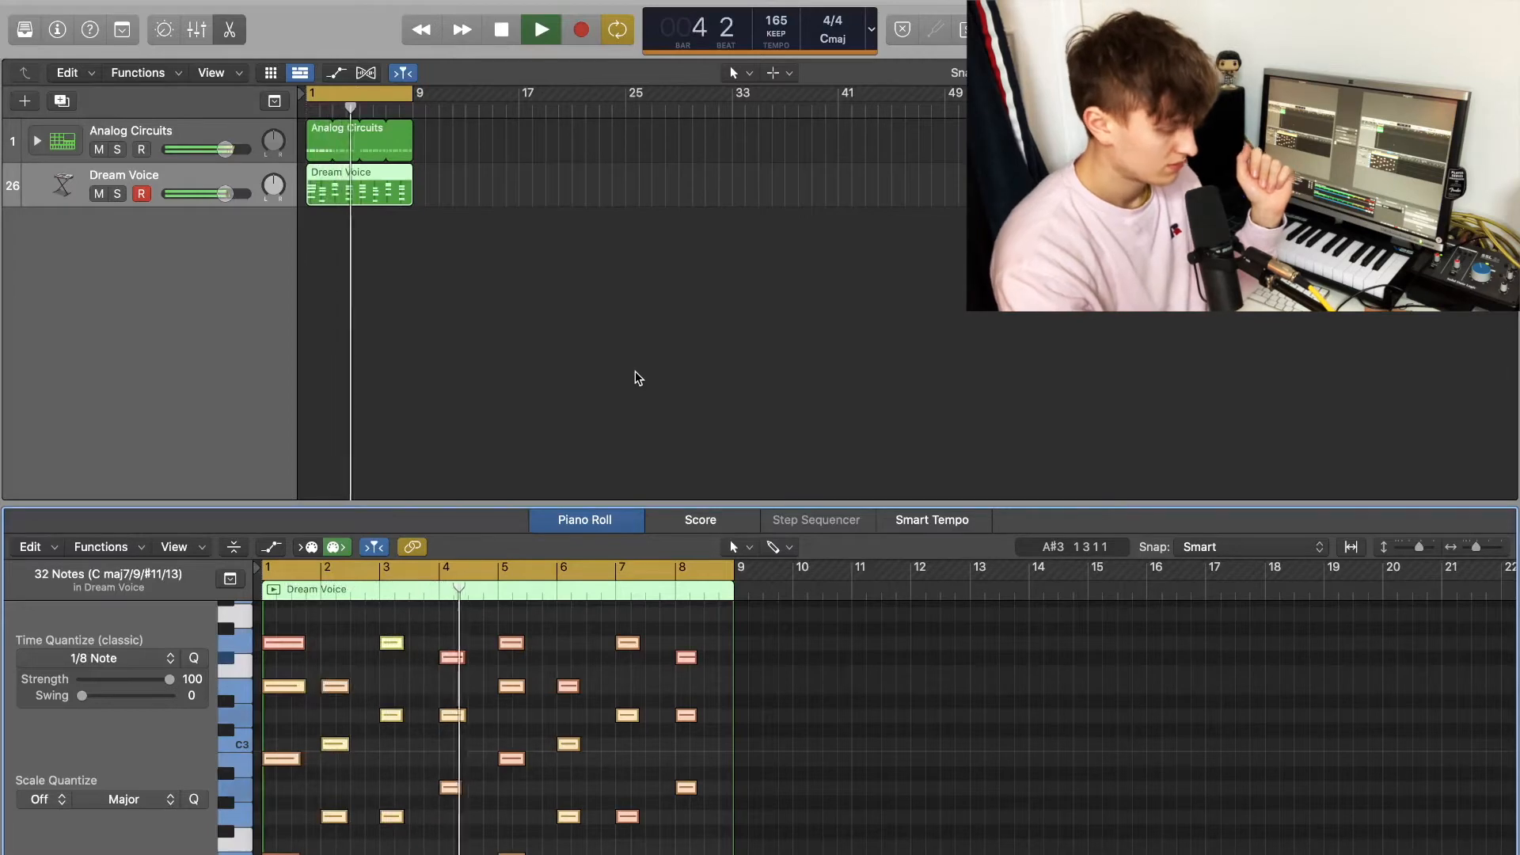
click(540, 30)
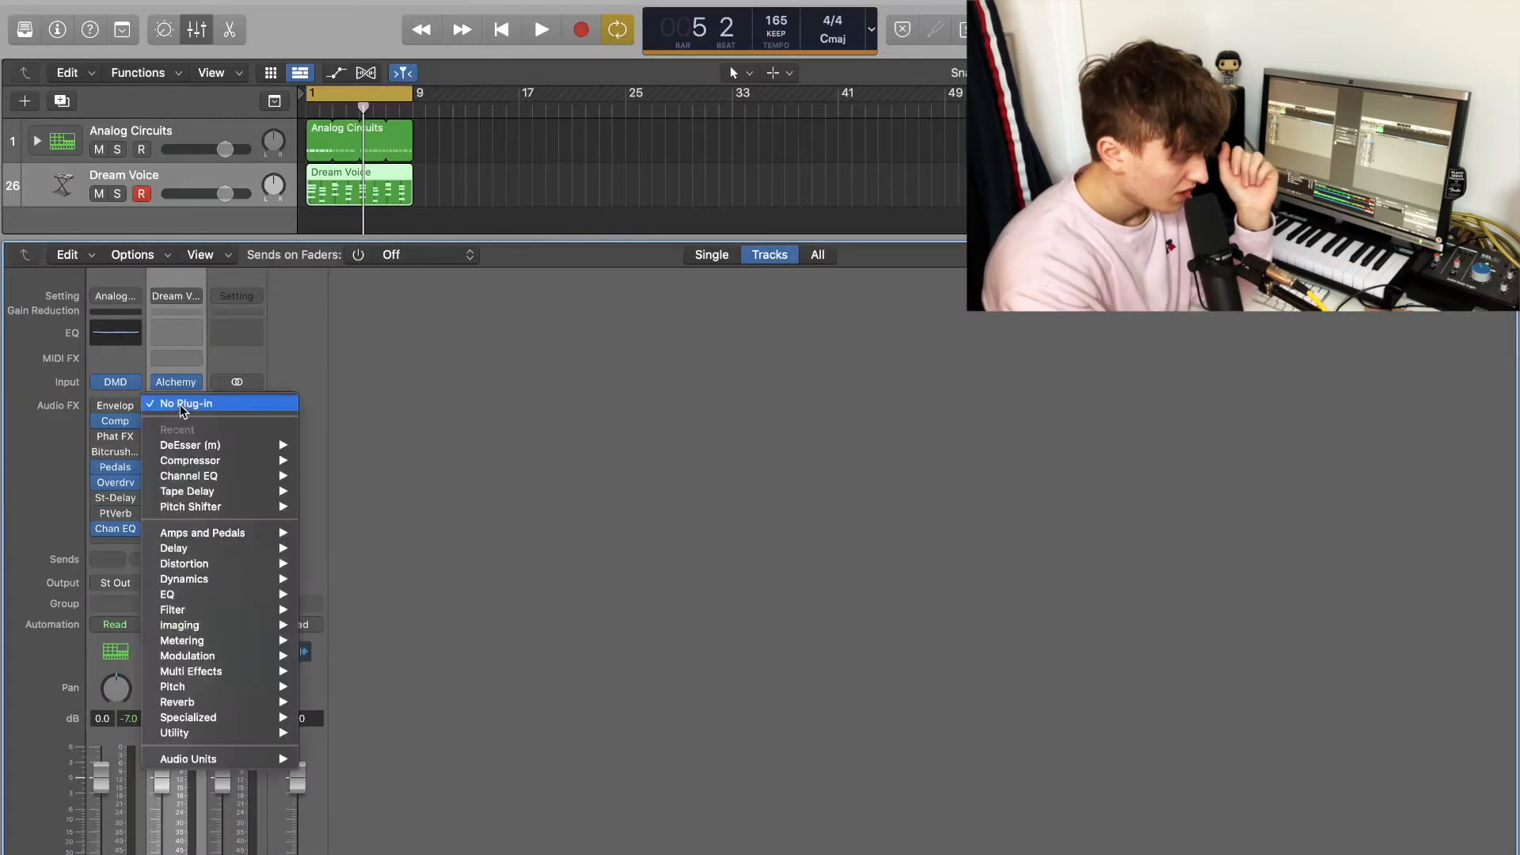
mouse_move(184, 579)
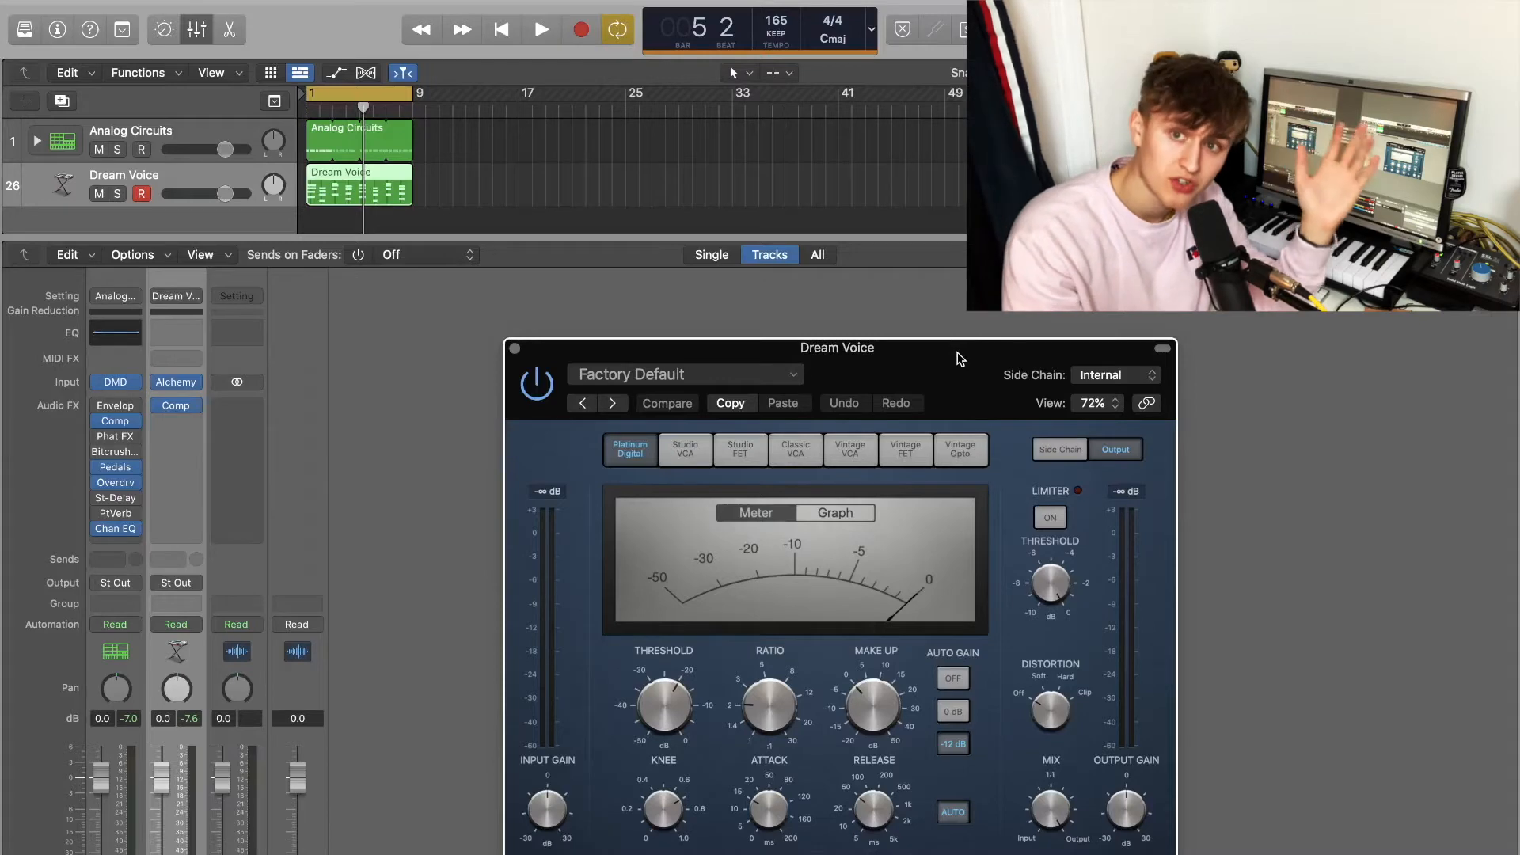
Step: Set the compressor's side-chain source to Kick 1 - Analog Circuits (Inst 1)
click(1115, 375)
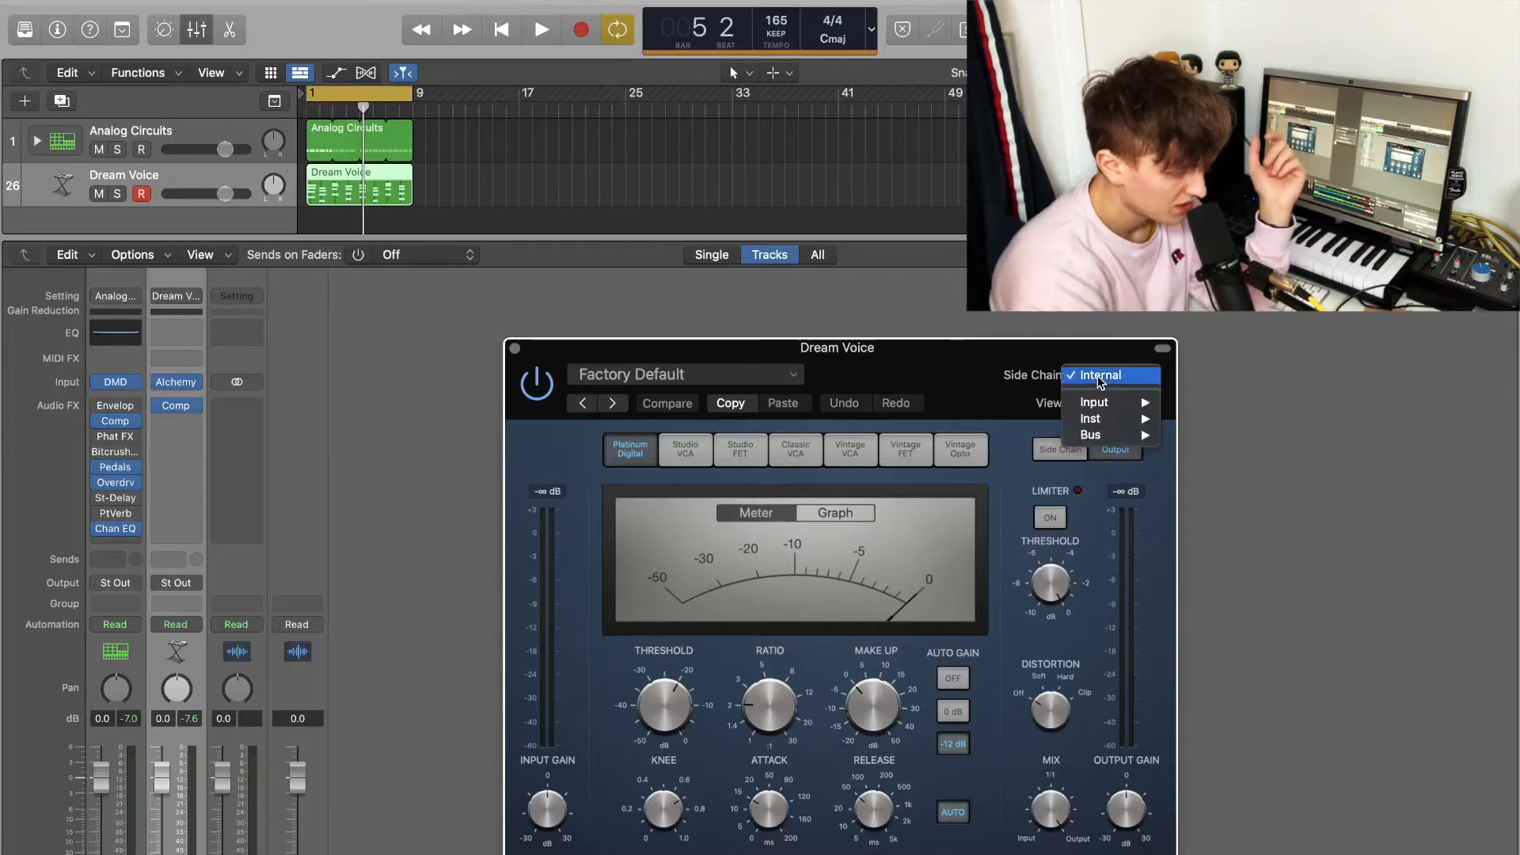
mouse_move(1092, 418)
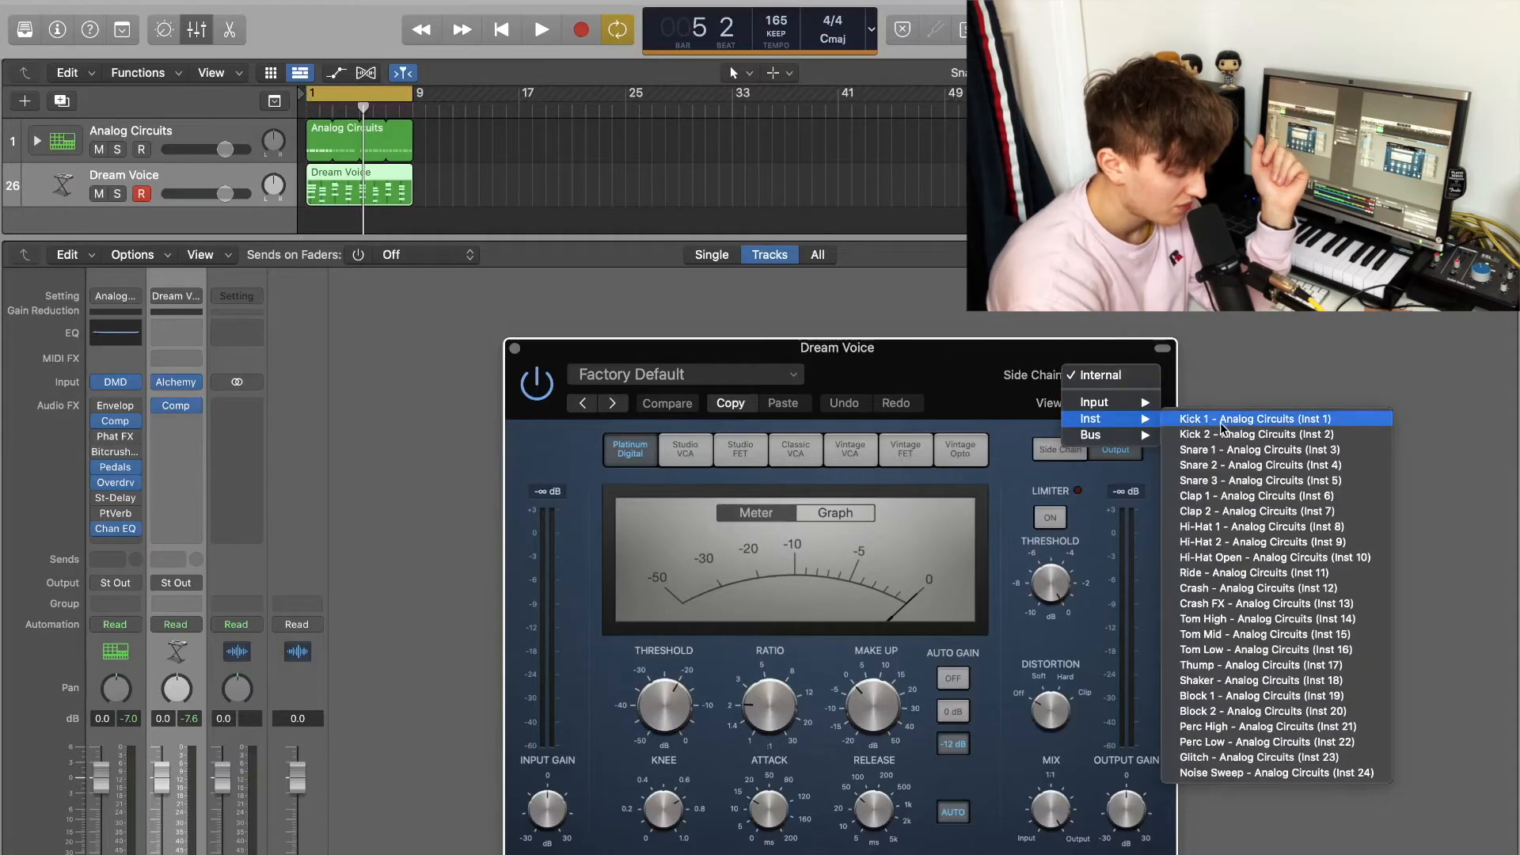
click(1254, 418)
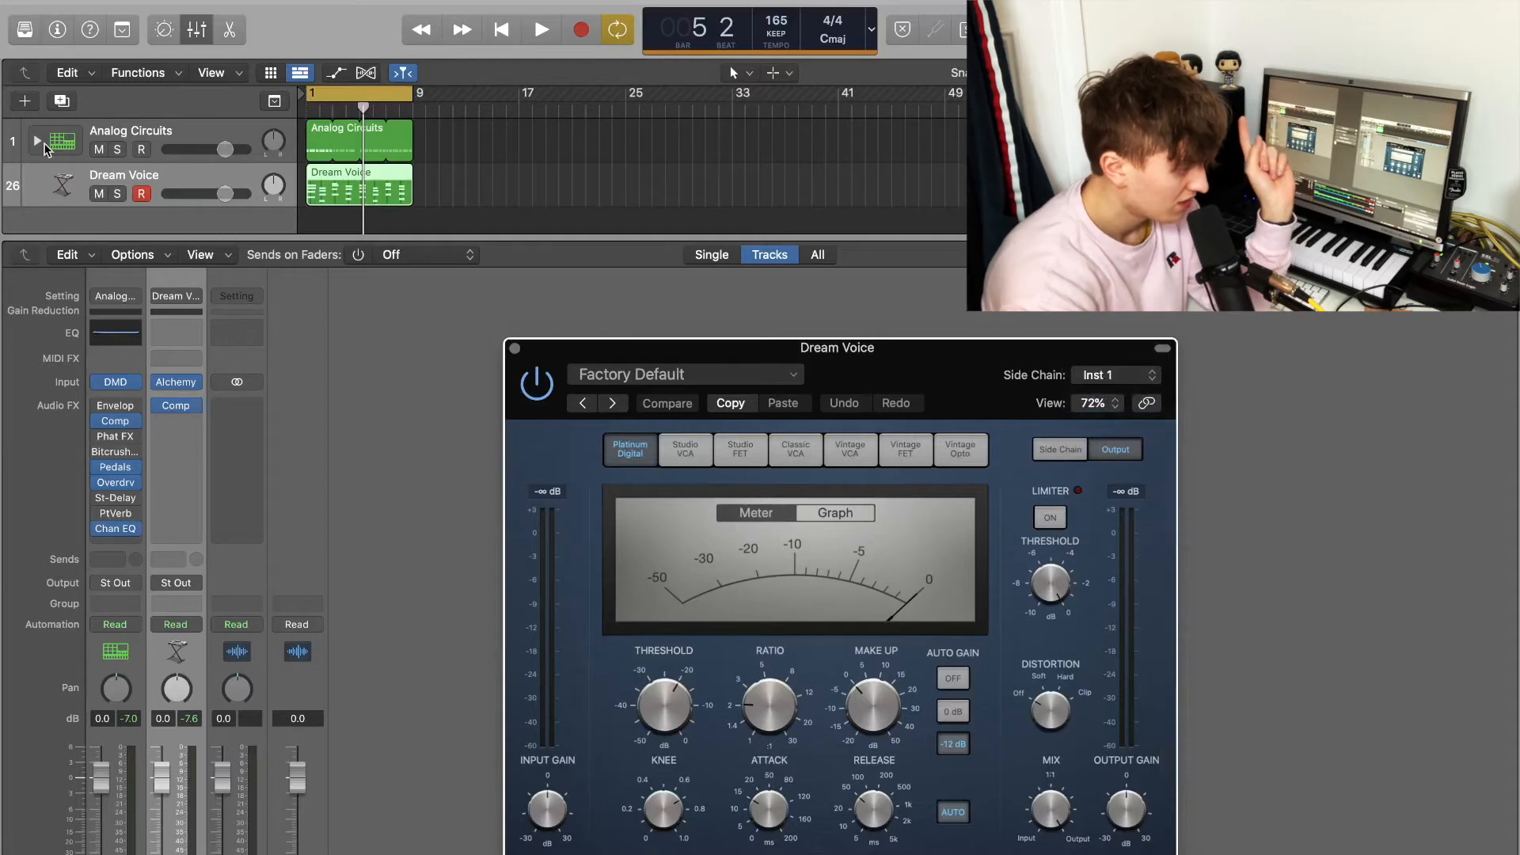
click(38, 152)
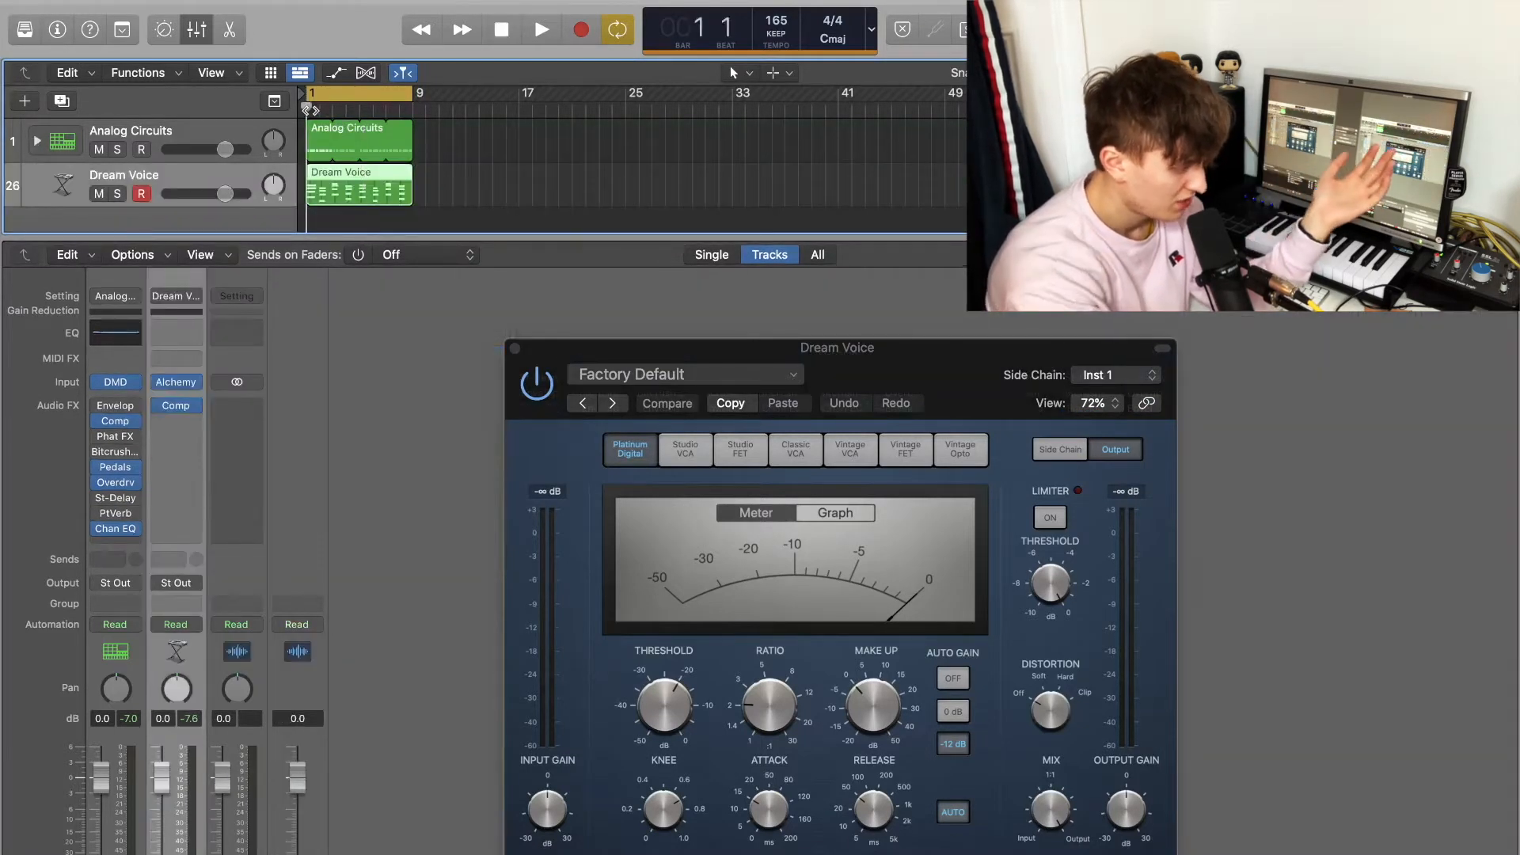
click(540, 29)
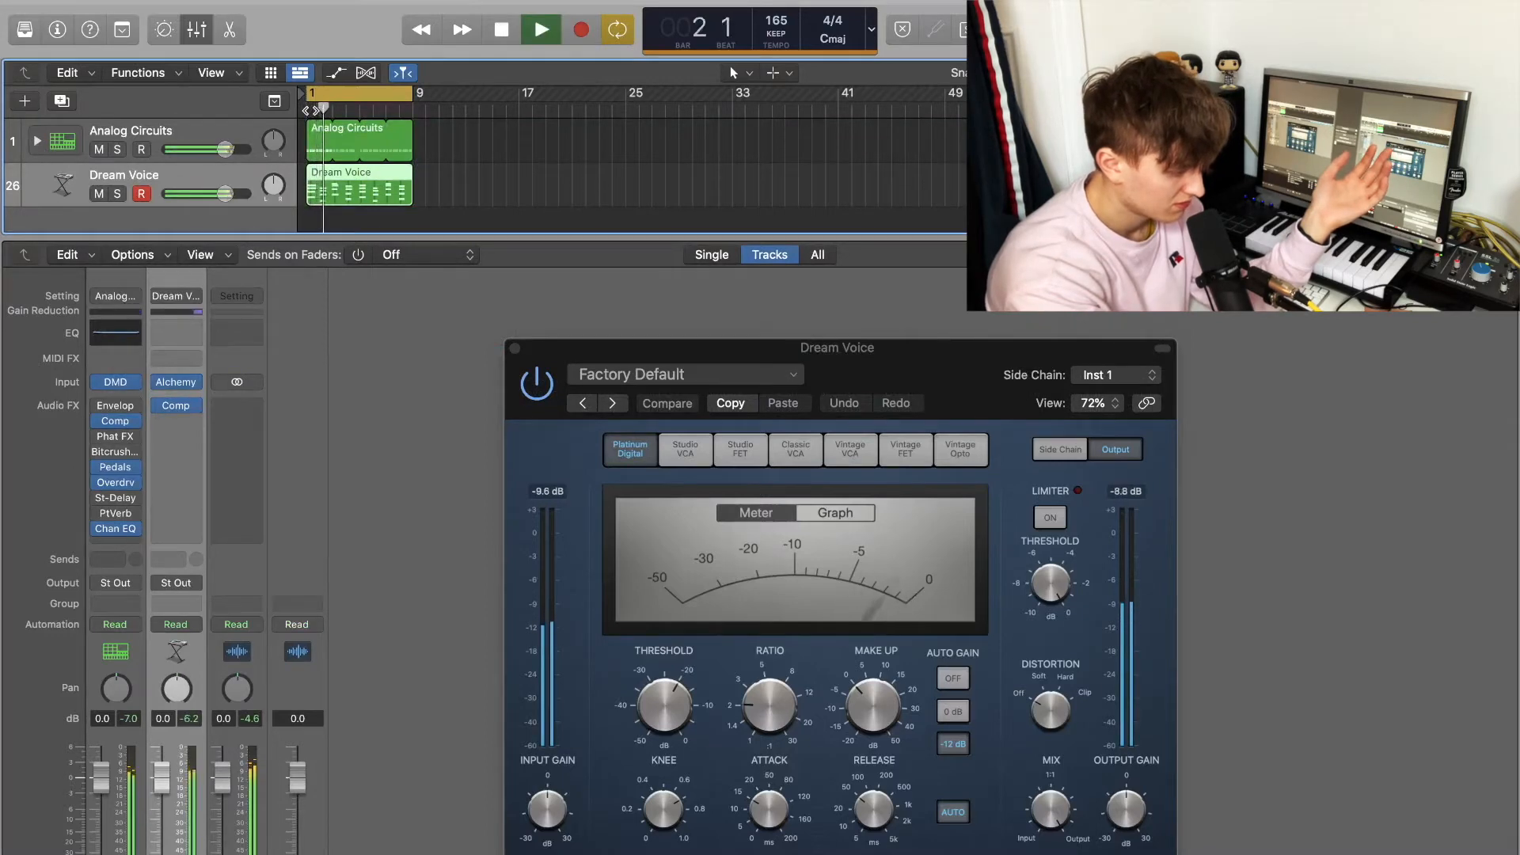
click(500, 30)
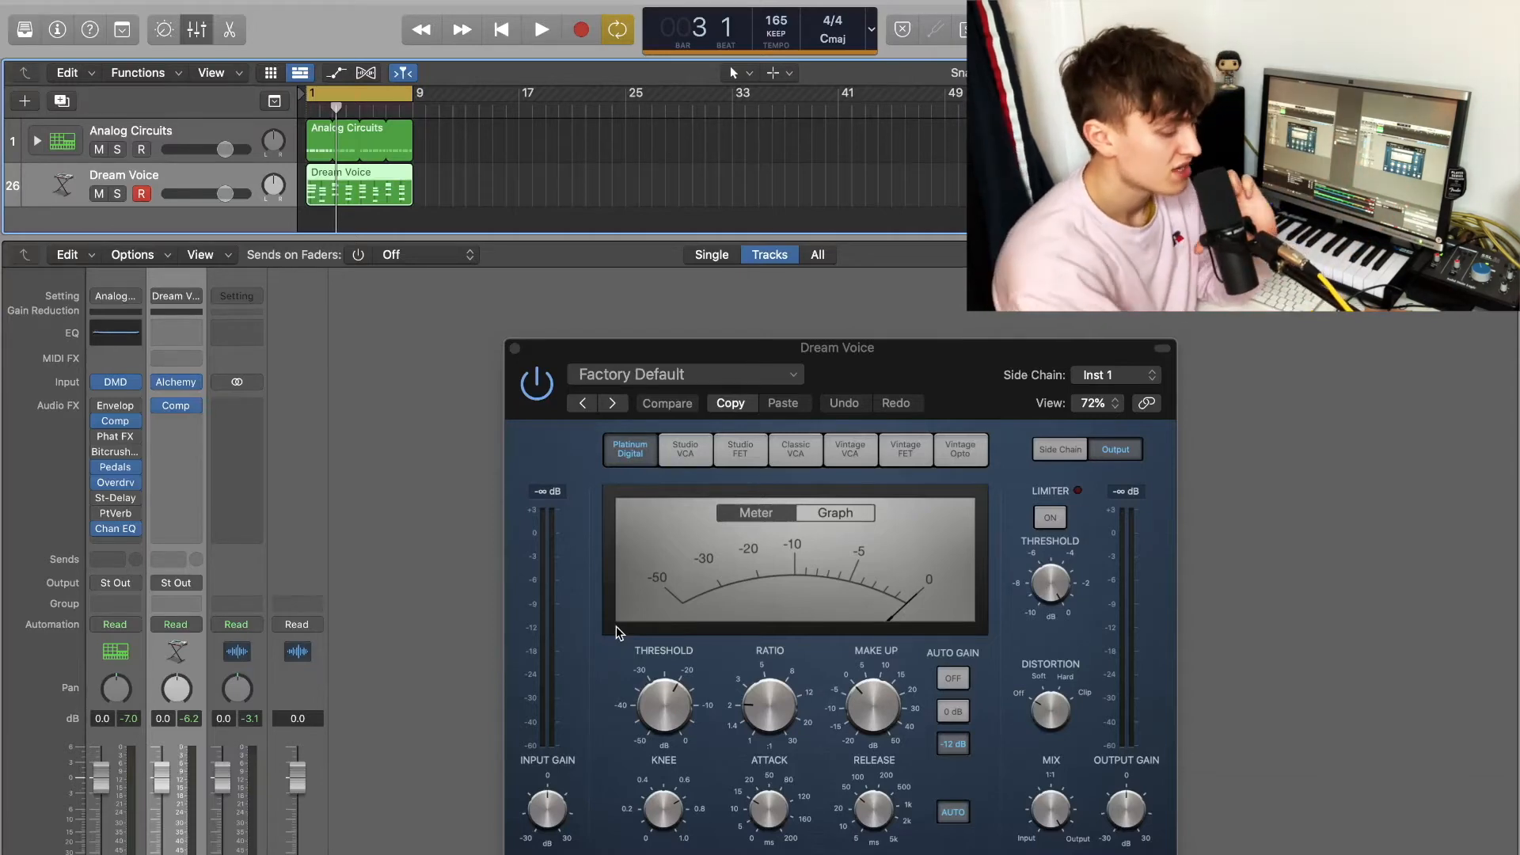
click(540, 29)
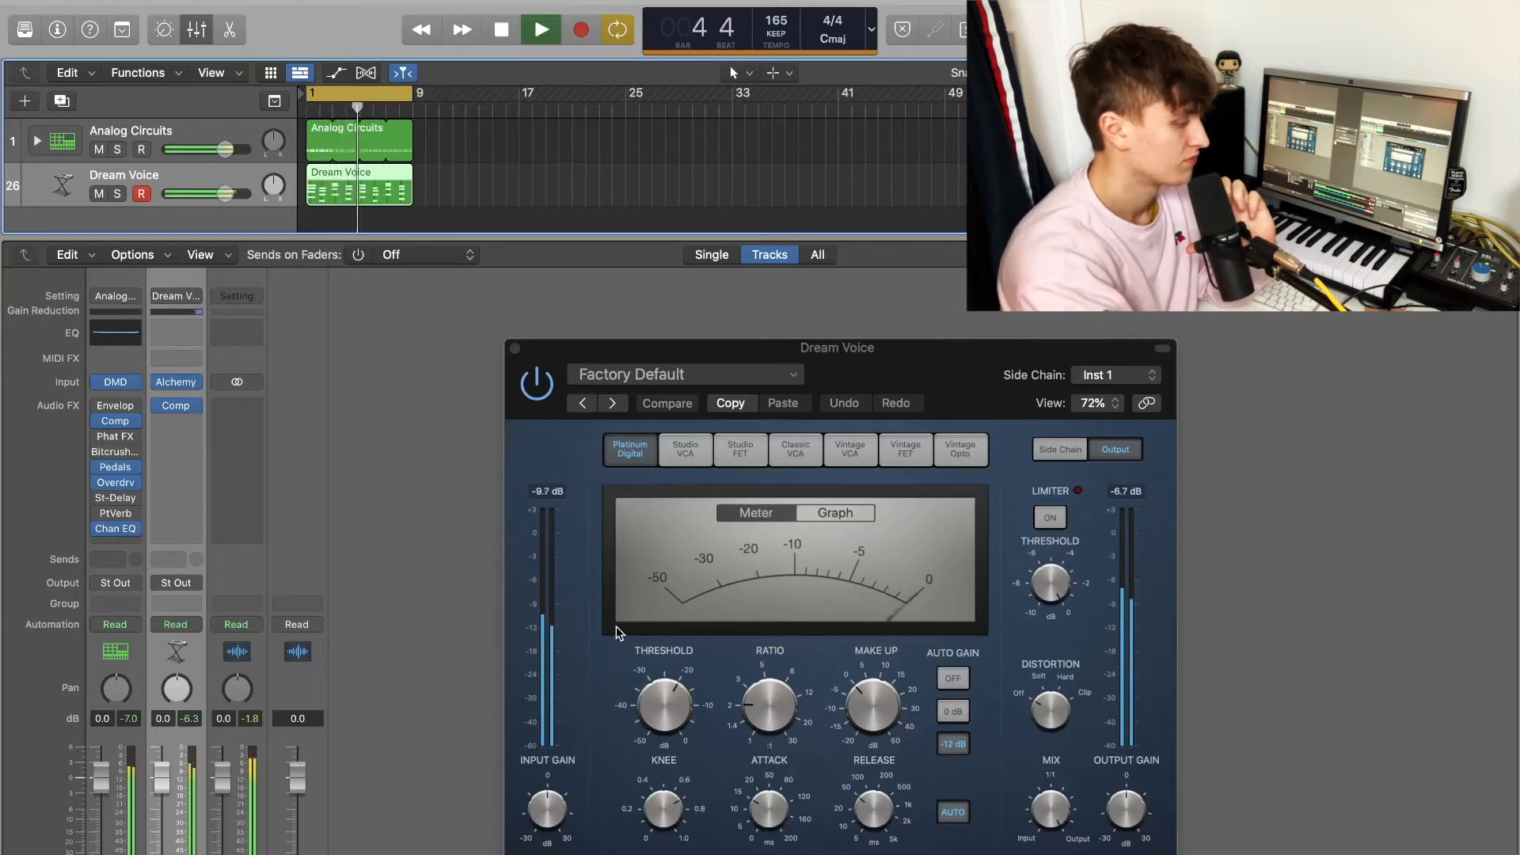
click(540, 29)
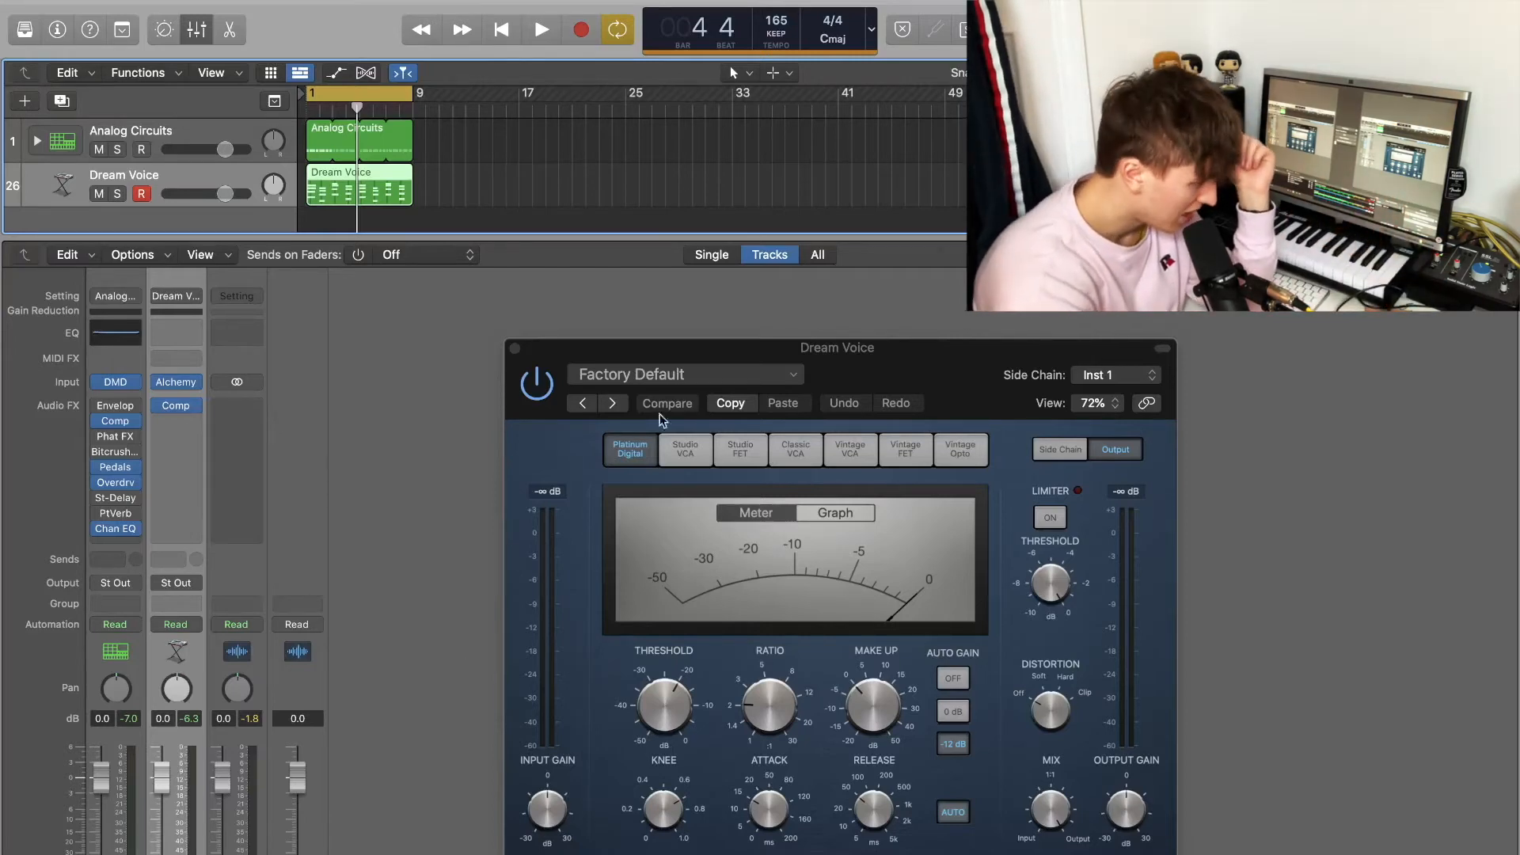
Step: Raise the compressor ratio for stronger pumping, then stop playback after listening
drag(665, 706, 664, 694)
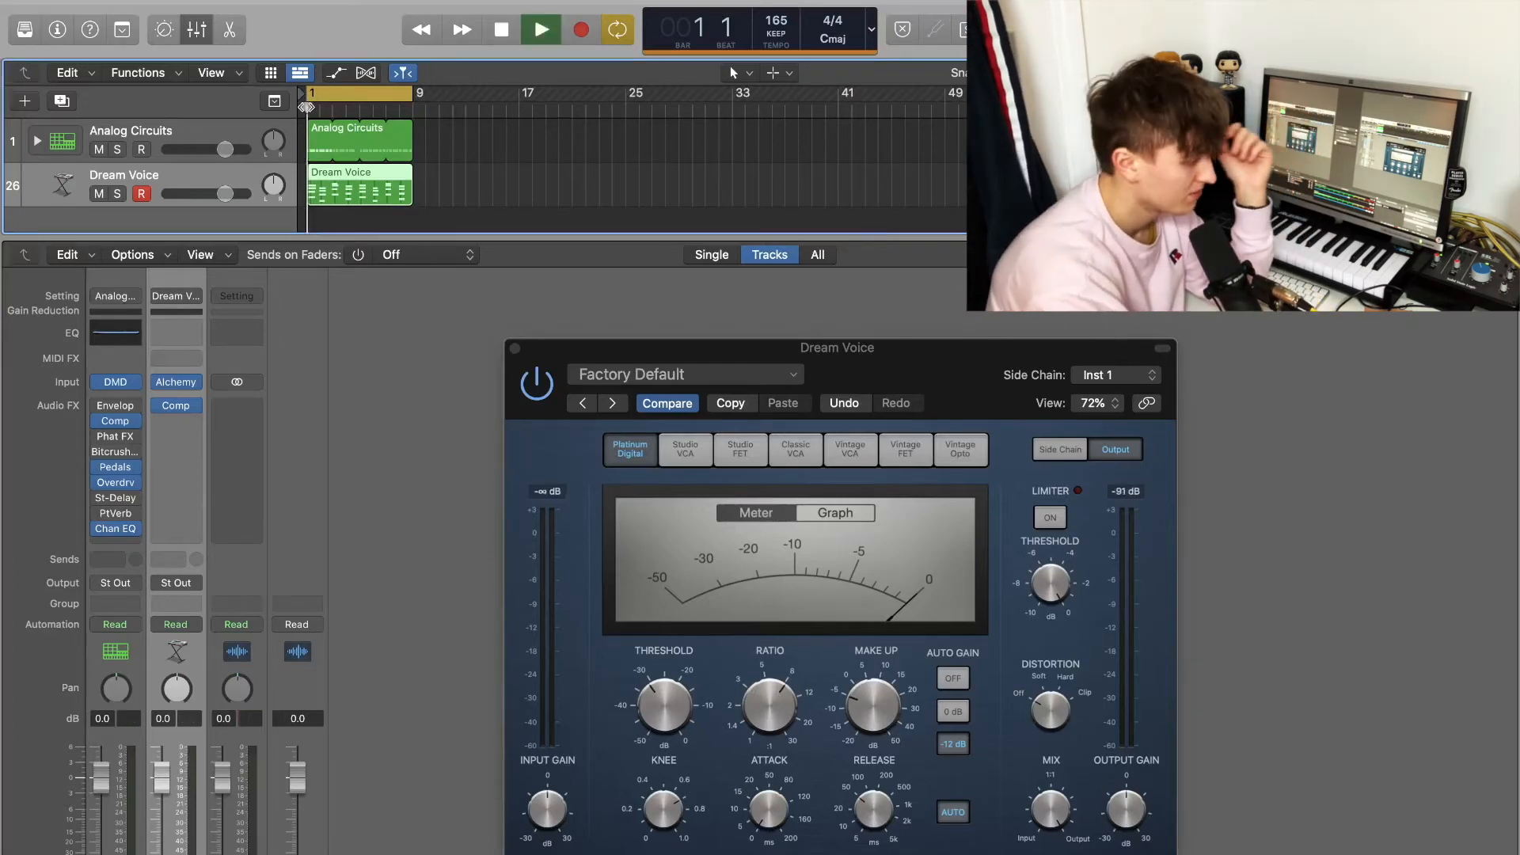
click(540, 29)
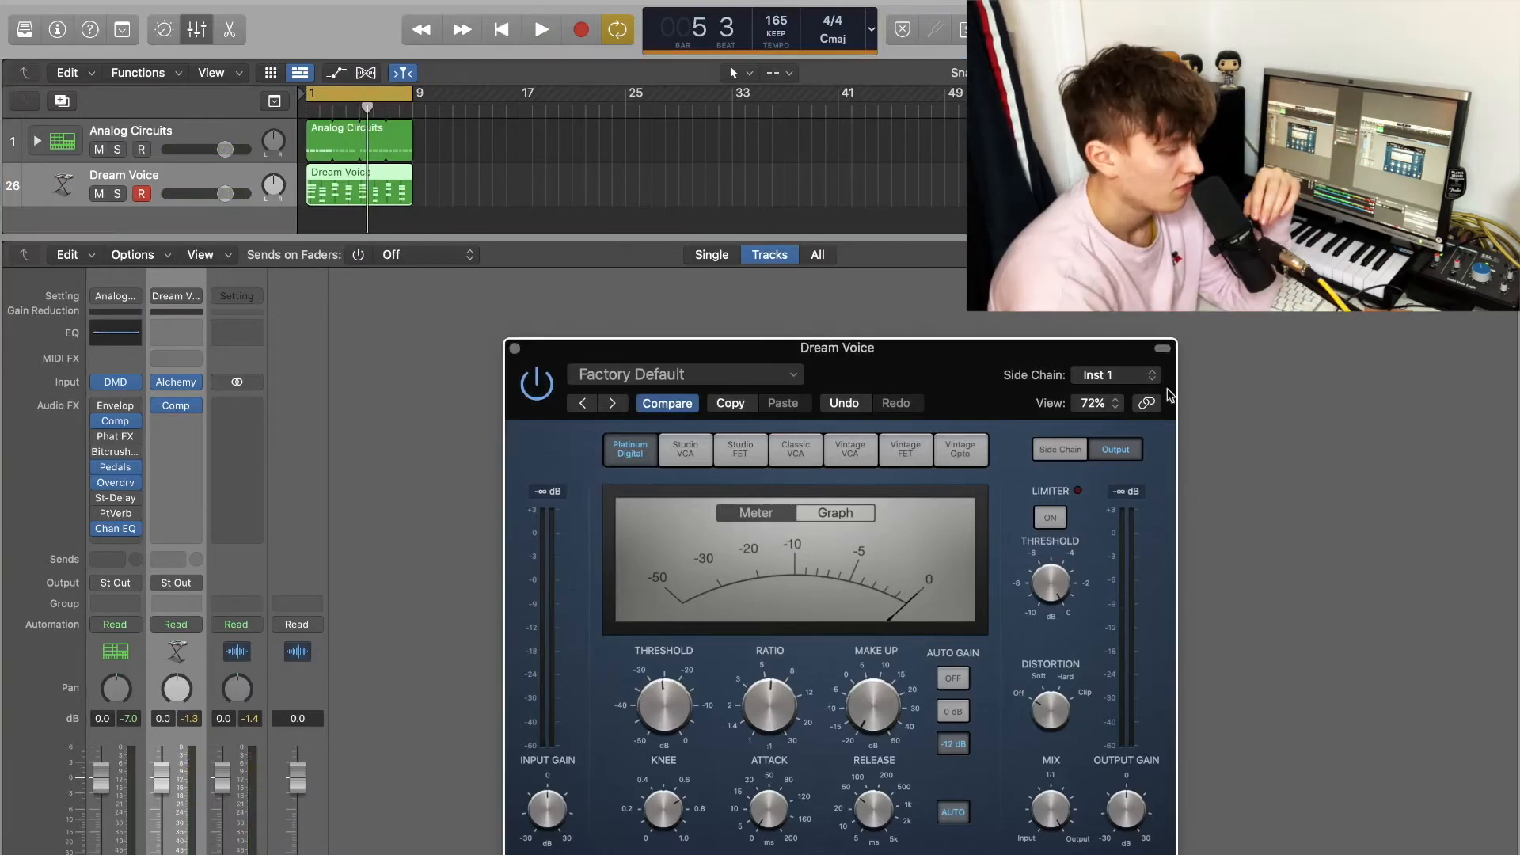
Step: Try Snare 1, then key the compressor from Hi-Hat 2 (Inst 9) with ratio 5.4:1
click(1114, 375)
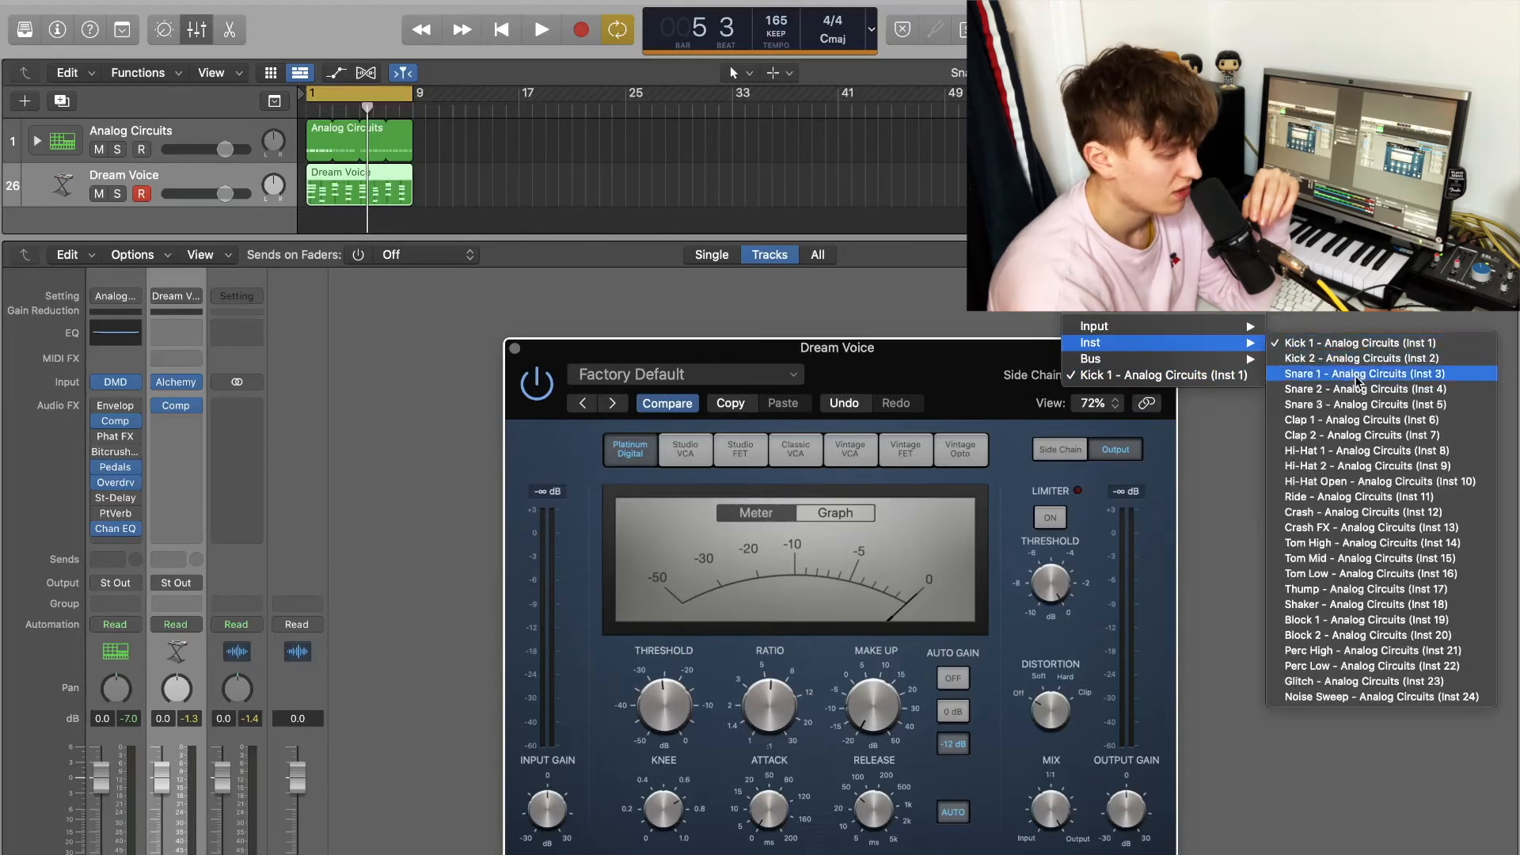
click(1357, 373)
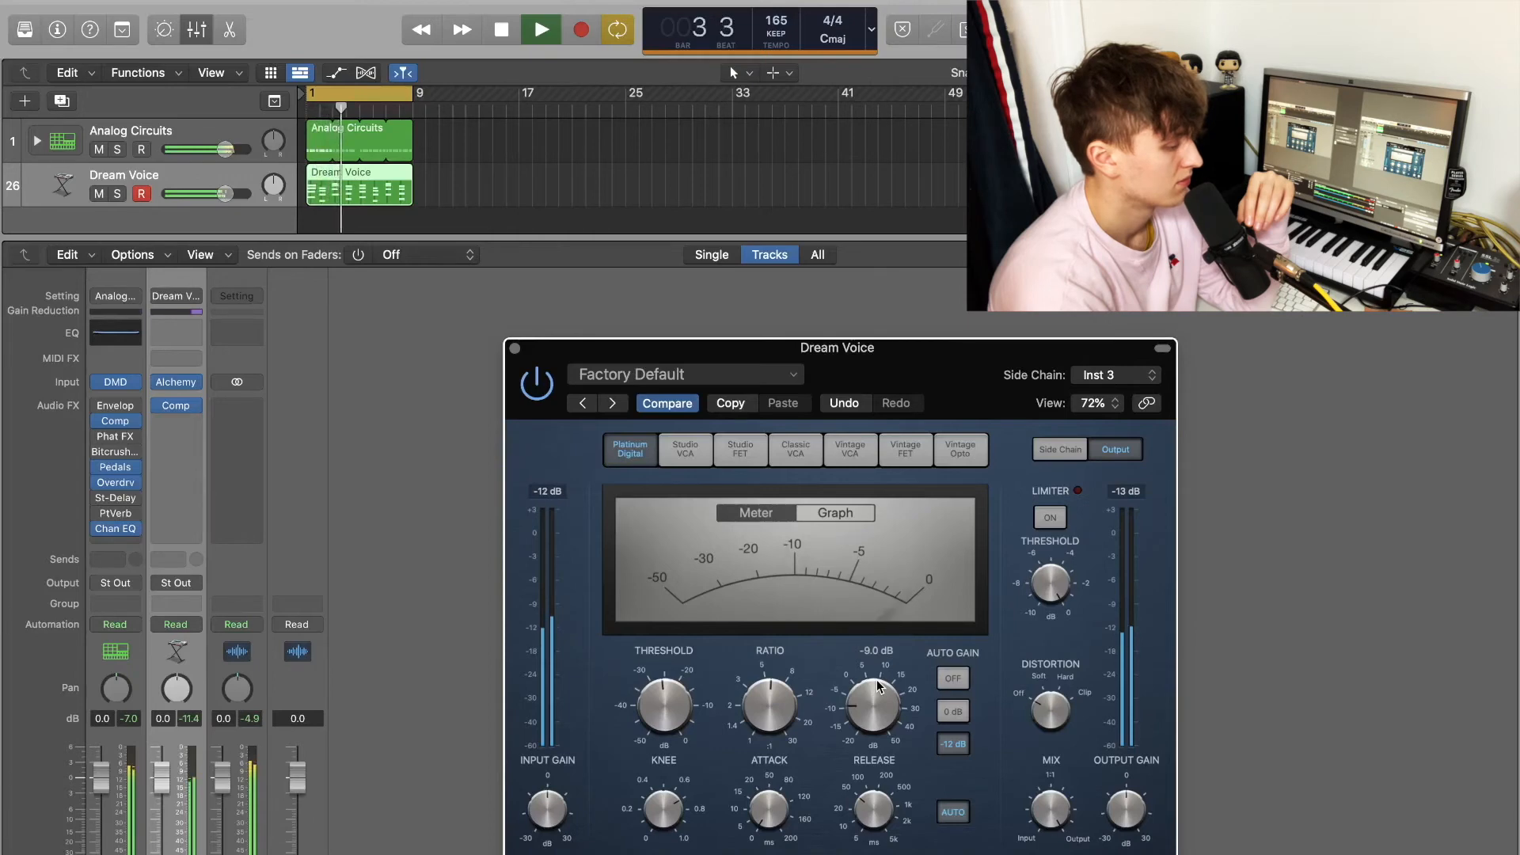
click(501, 29)
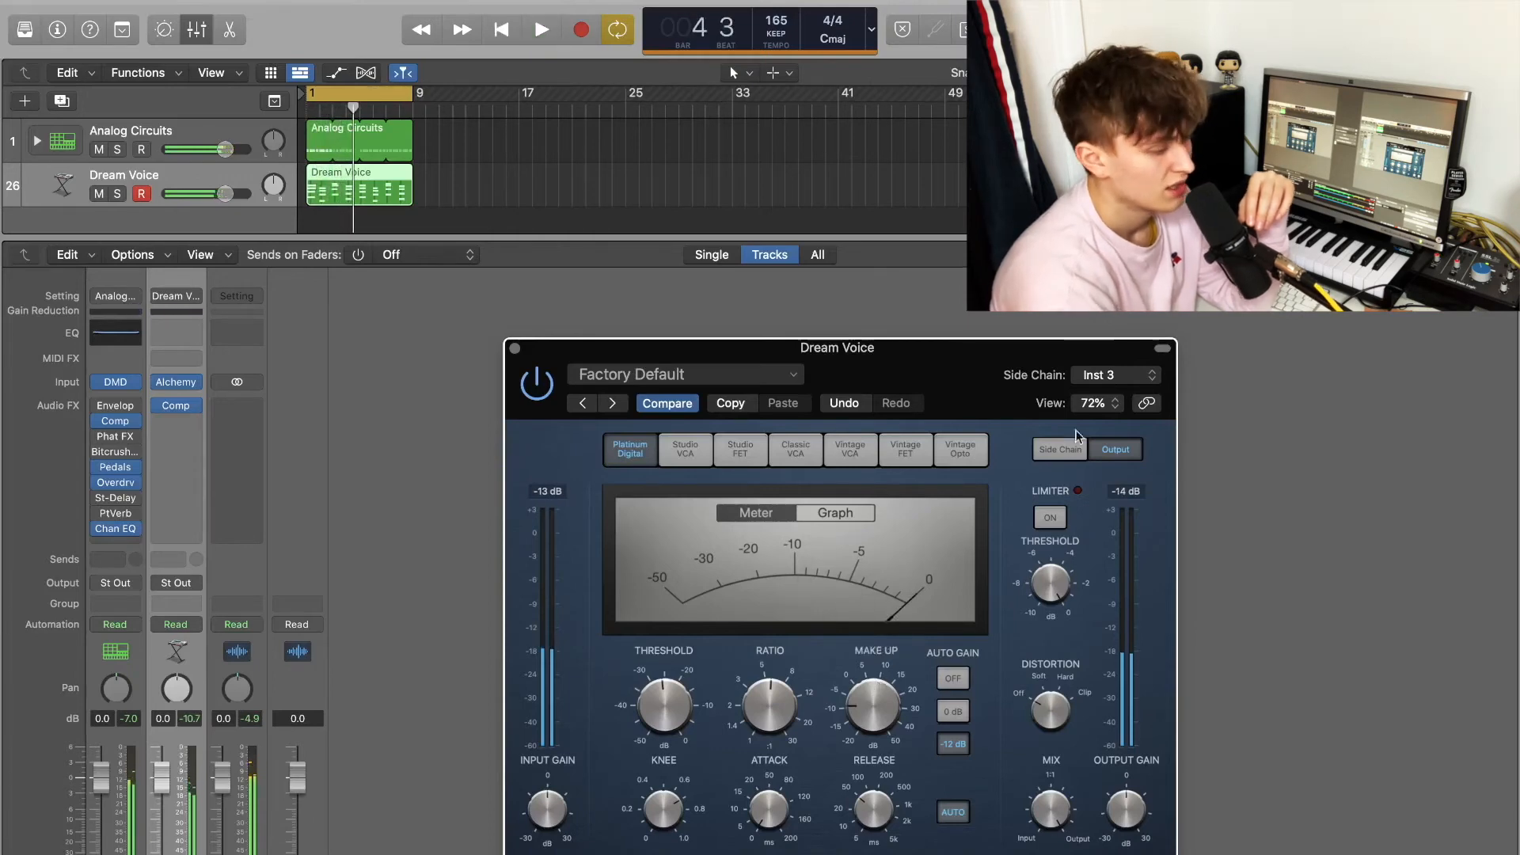
click(1113, 375)
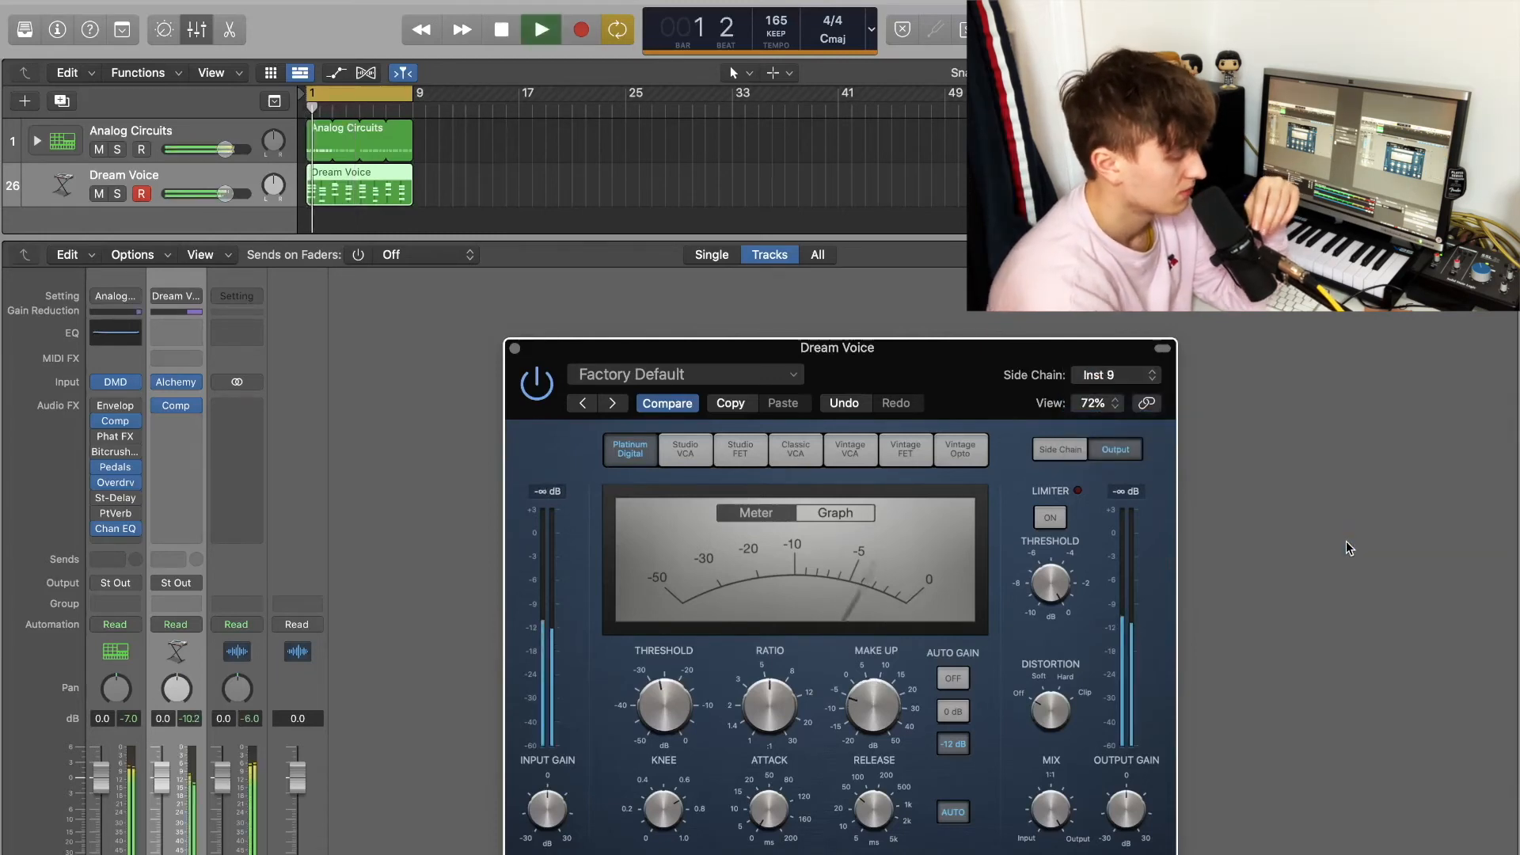
drag(768, 708, 768, 698)
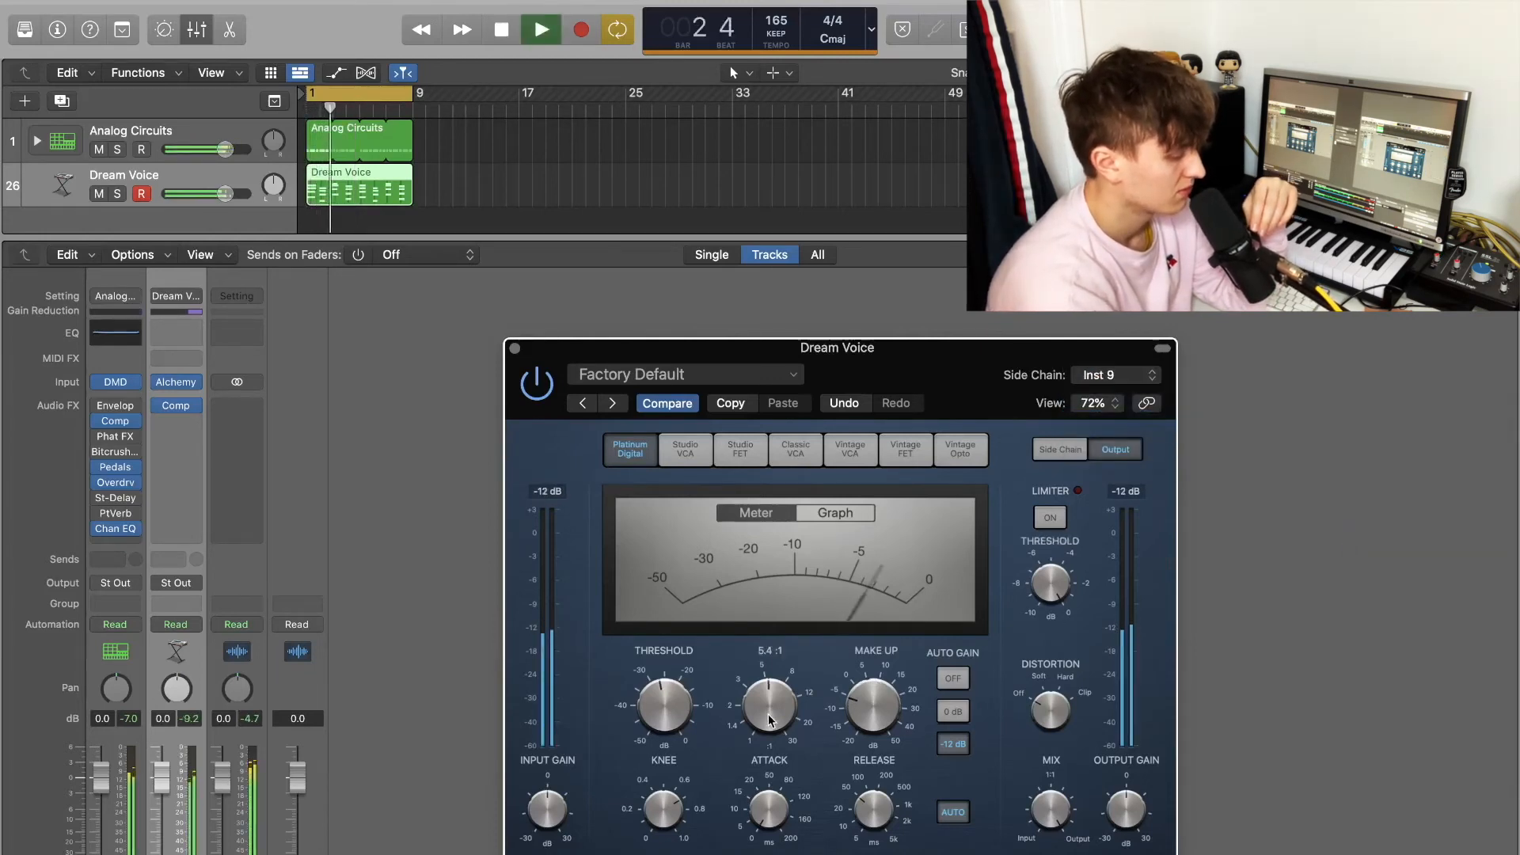